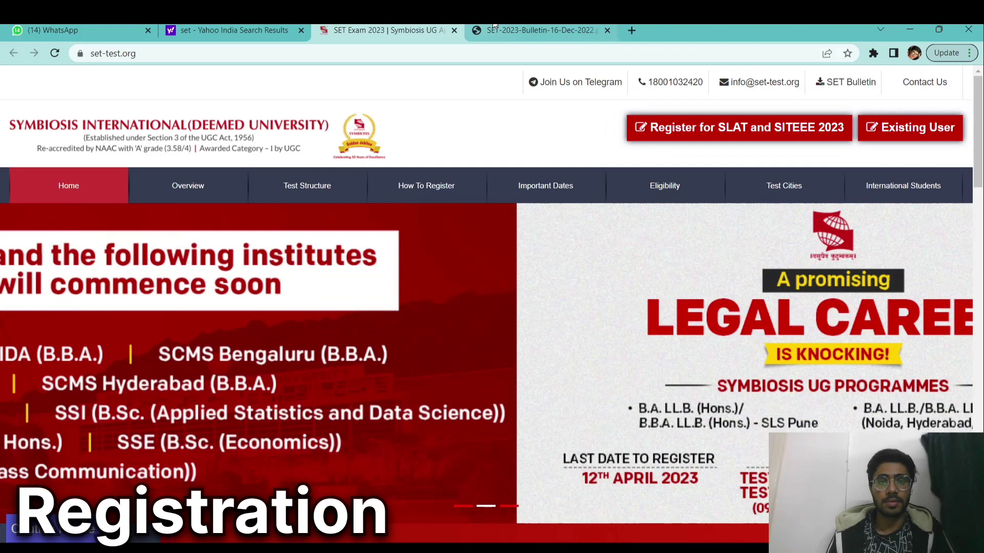
Switch to the SET-2023-Bulletin-16-Dec-2022.pdf tab showing registration and result dates.
click(539, 30)
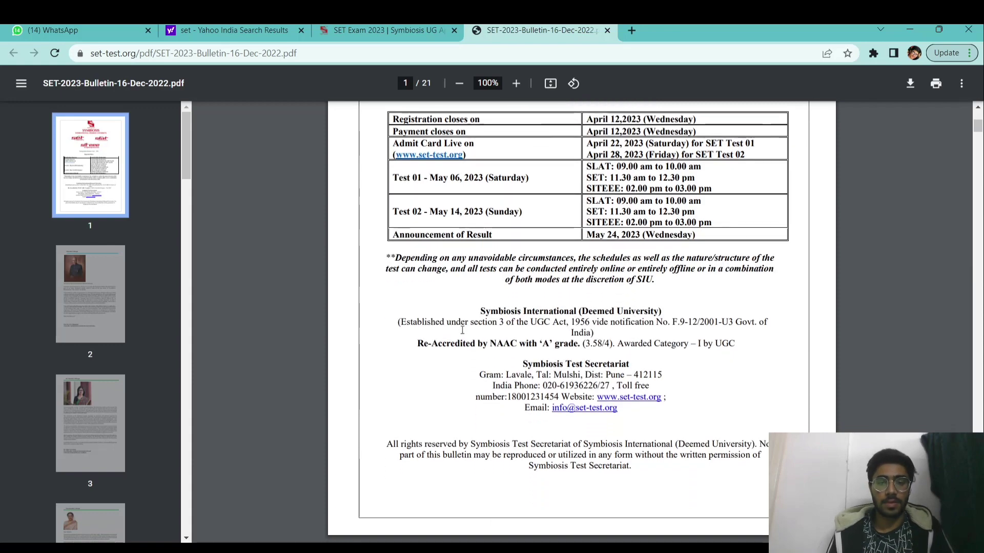
Scroll the bulletin from page 1 to page 13's admission notes and SIU reservation policy.
scroll(down, 3)
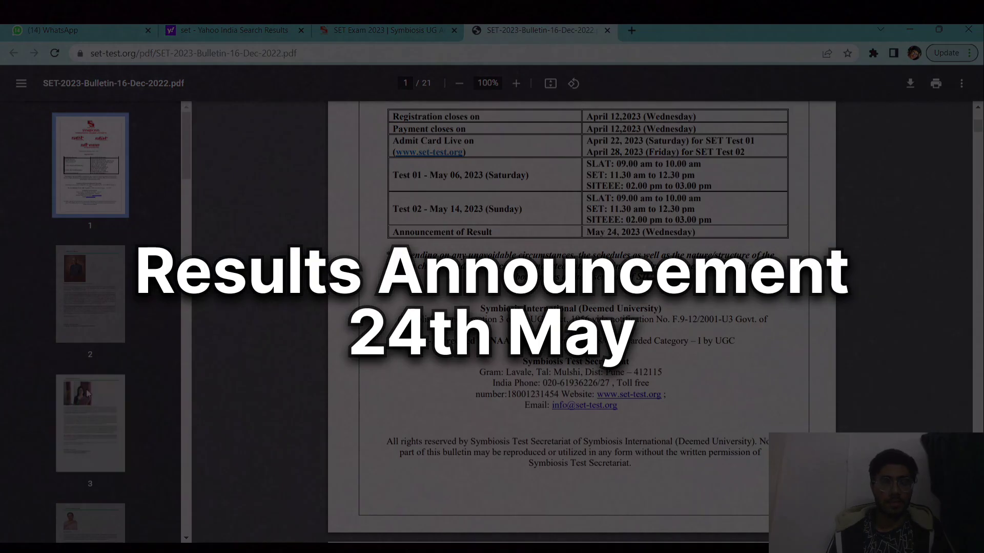
scroll(down, 3)
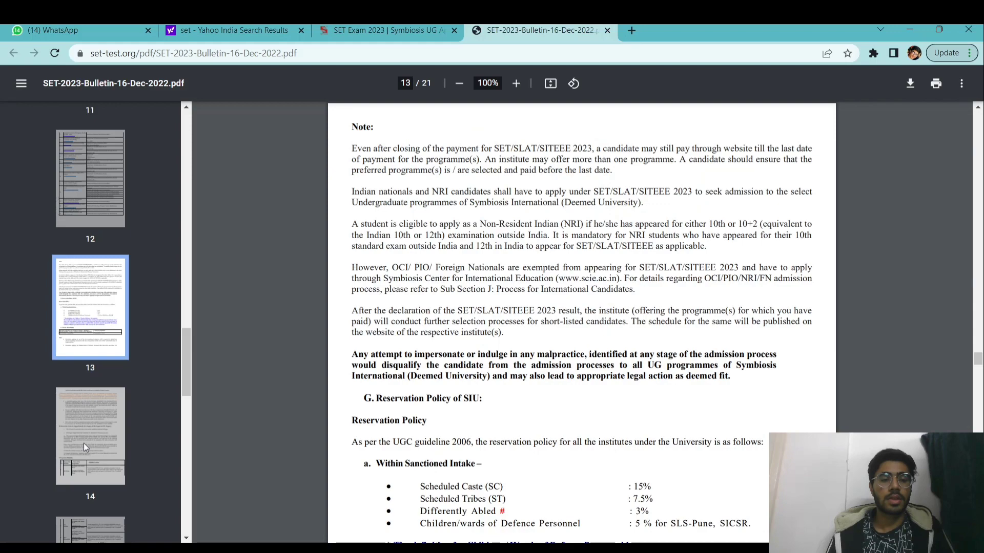
Scroll past the eligibility tables to page 18's Section 2 test structures and SLAT 2023 pattern.
scroll(down, 3)
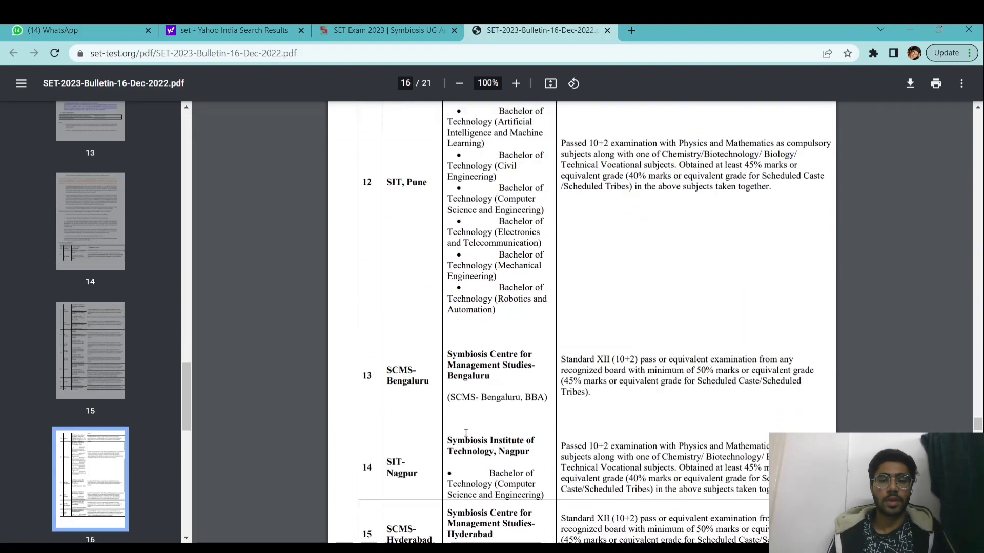
scroll(down, 3)
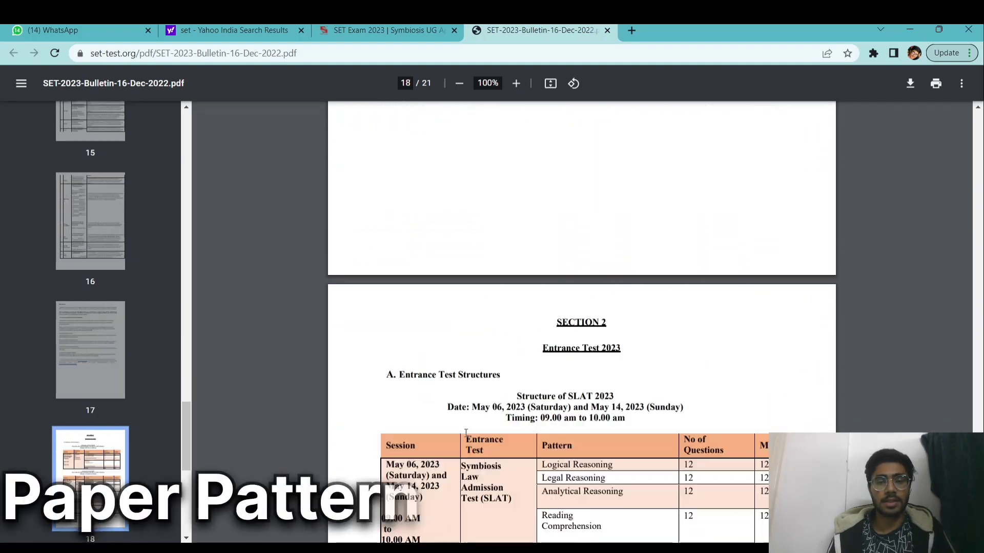
Scroll past the SET and SITEEE structures to page 21's Section 4 merit list parameters table.
scroll(down, 3)
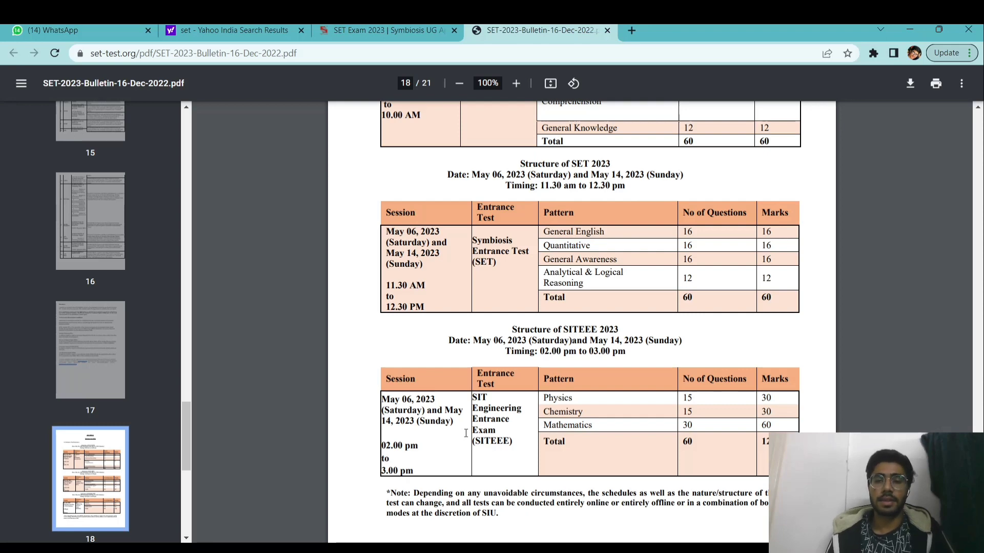
scroll(down, 3)
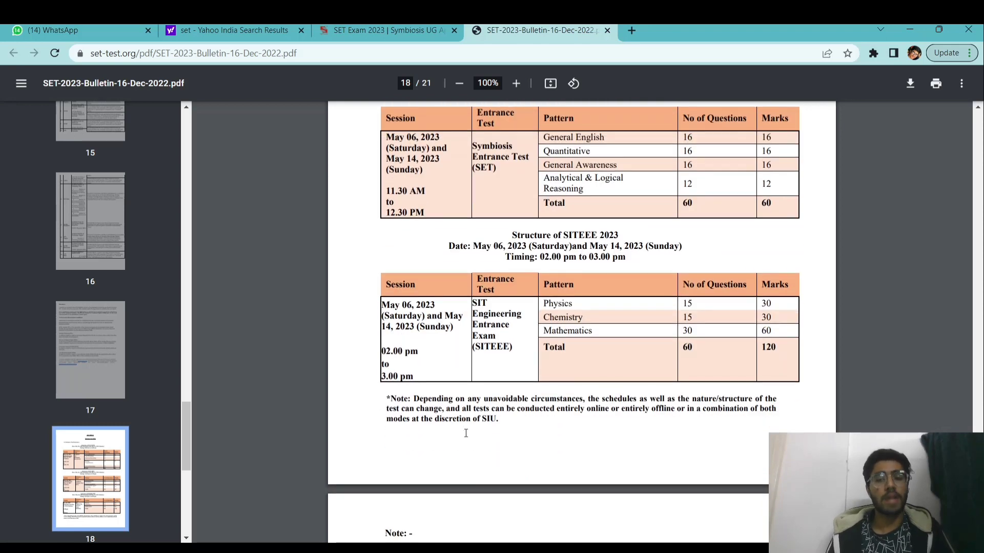
scroll(down, 3)
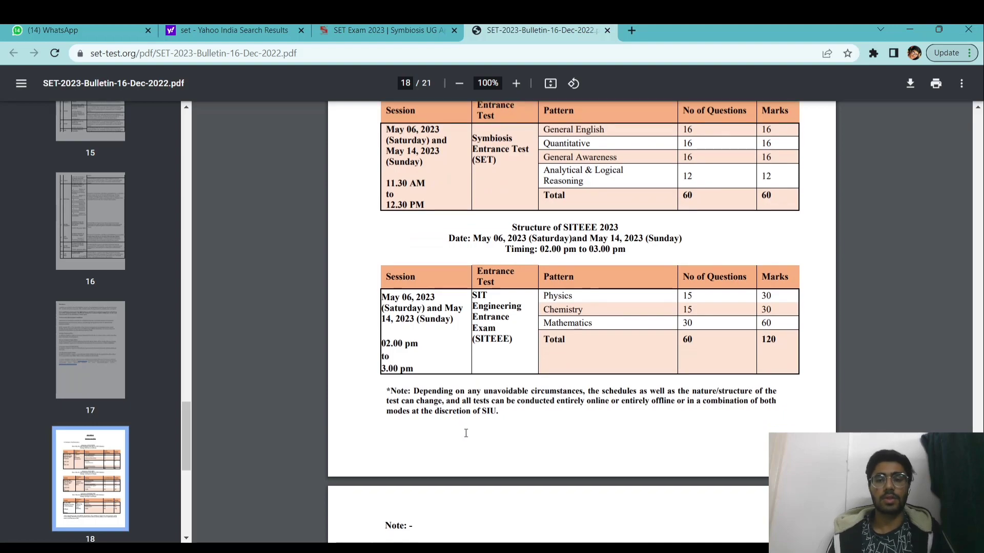
scroll(down, 3)
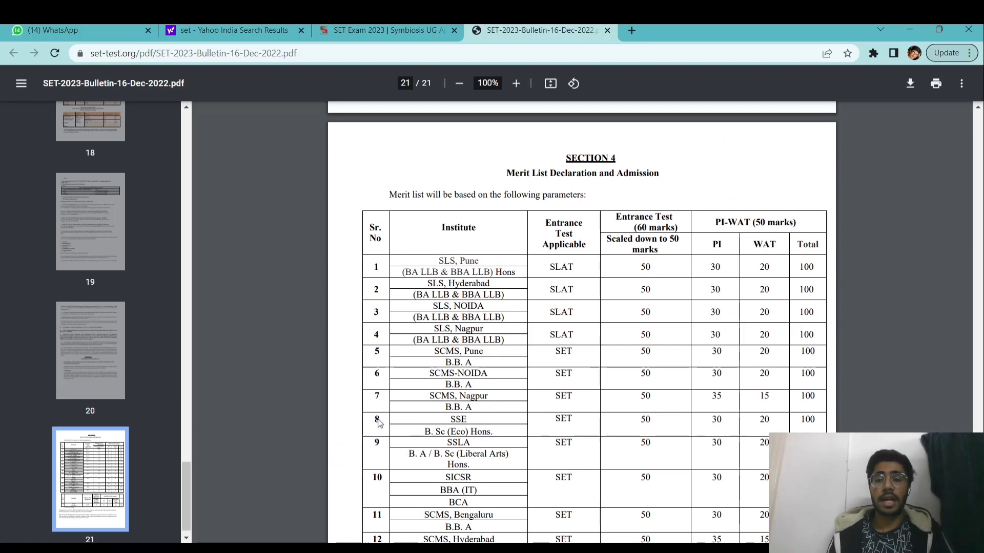
scroll(down, 3)
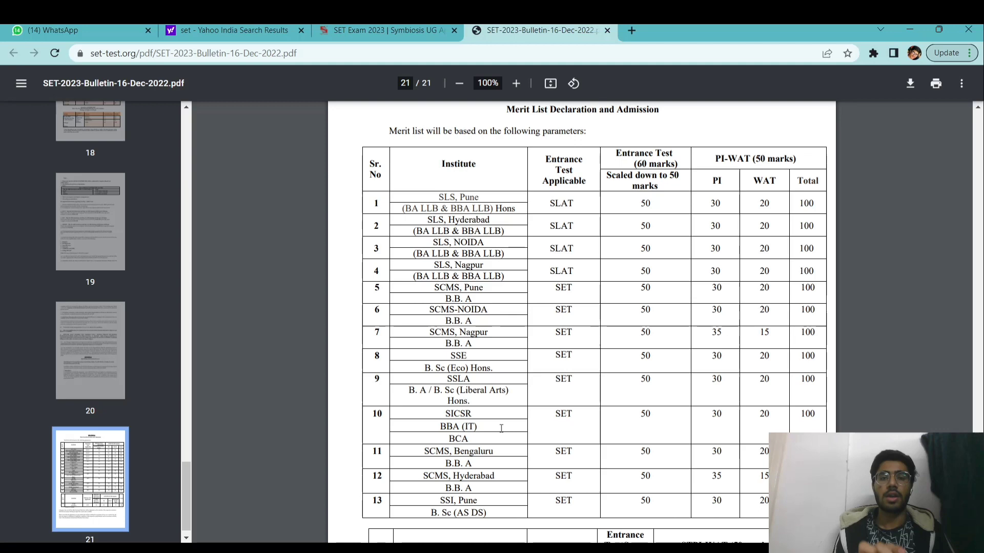
mouse_move(581, 127)
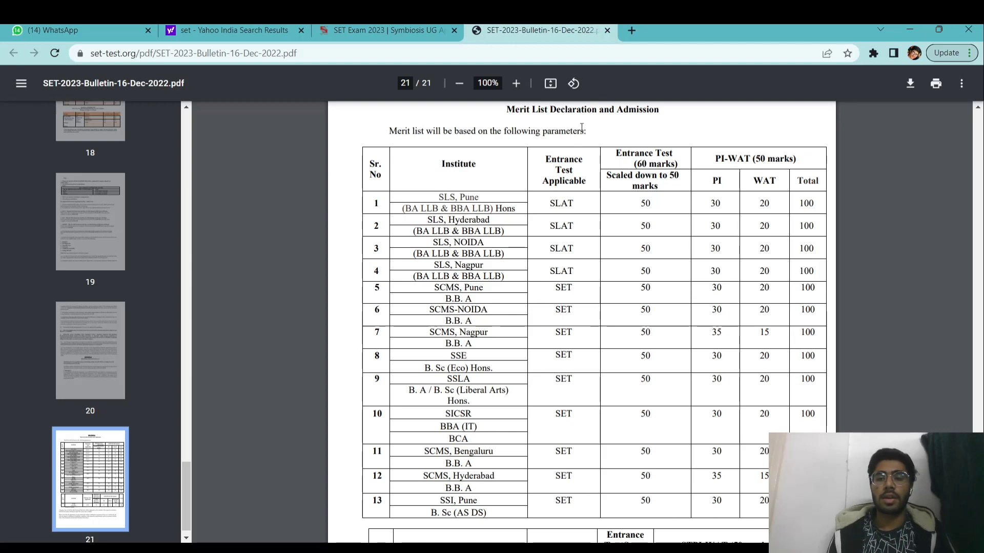
mouse_move(682, 199)
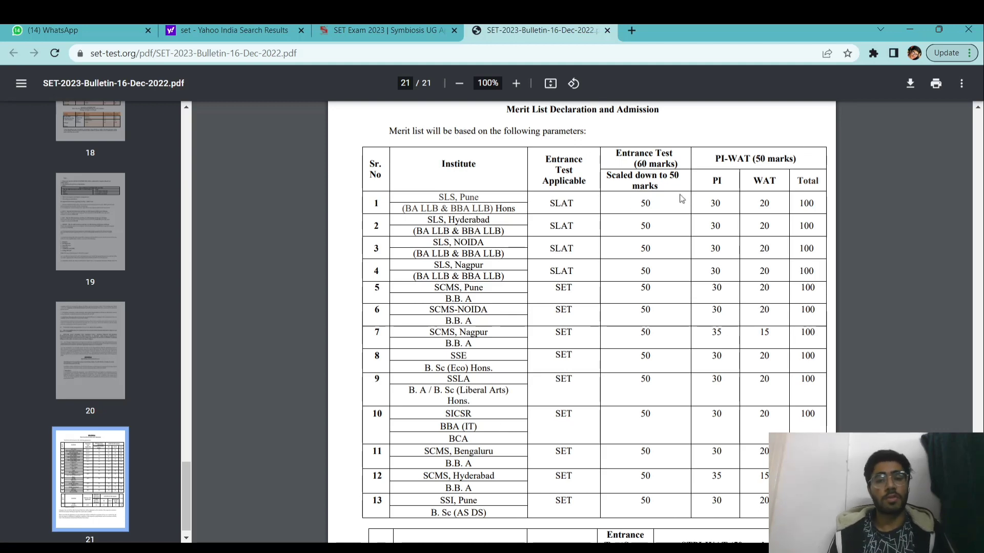
mouse_move(642, 234)
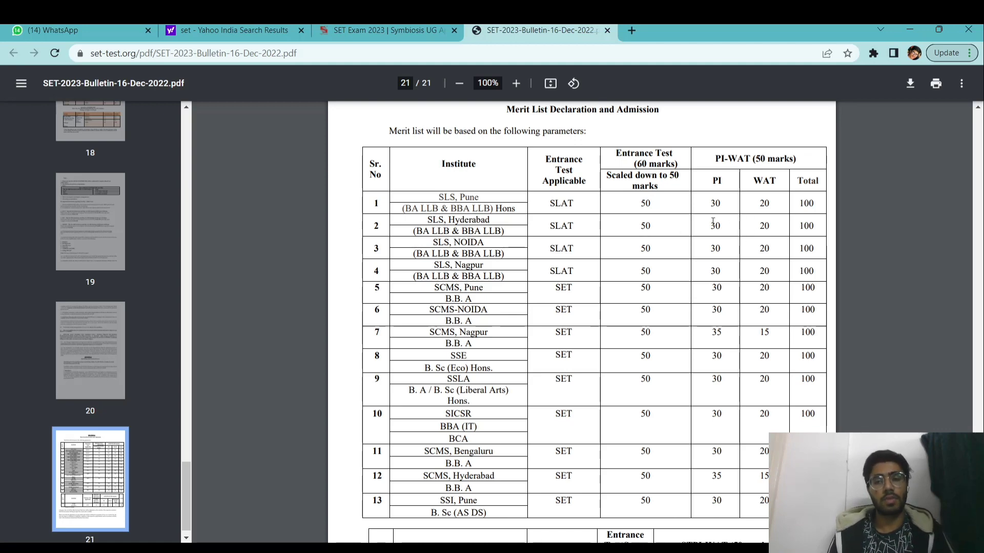
scroll(down, 3)
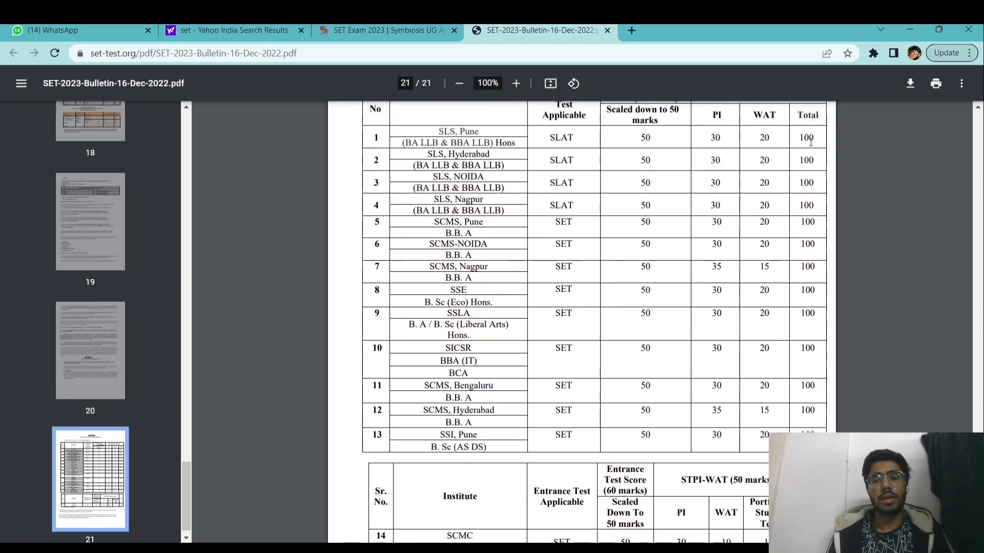
scroll(down, 3)
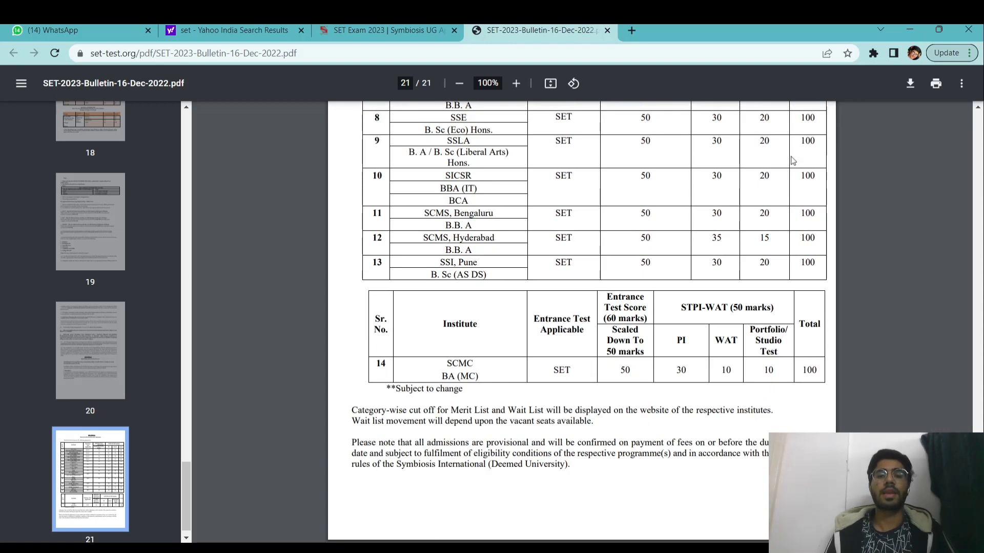